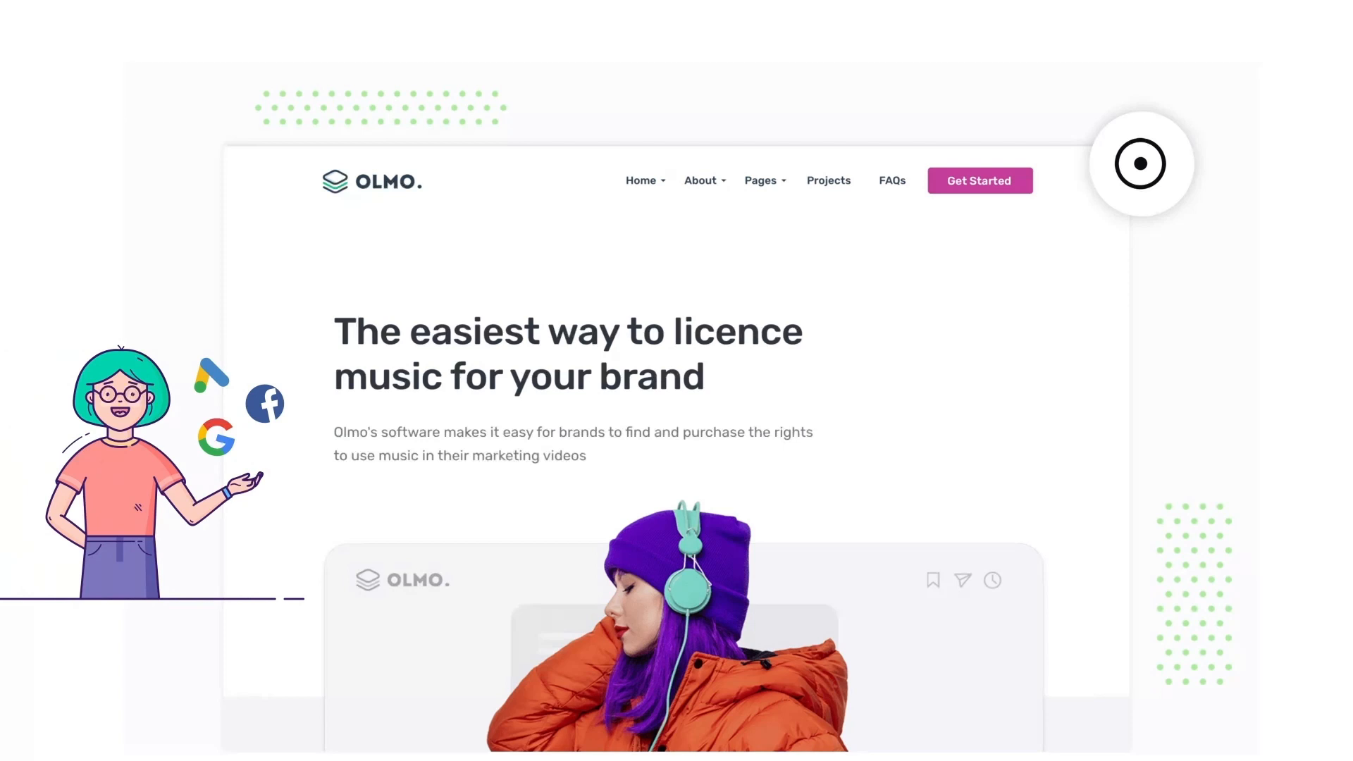
# - Advance the explainer from the Olmo website scene to the Revenue from SEO chart
pyautogui.click(1139, 163)
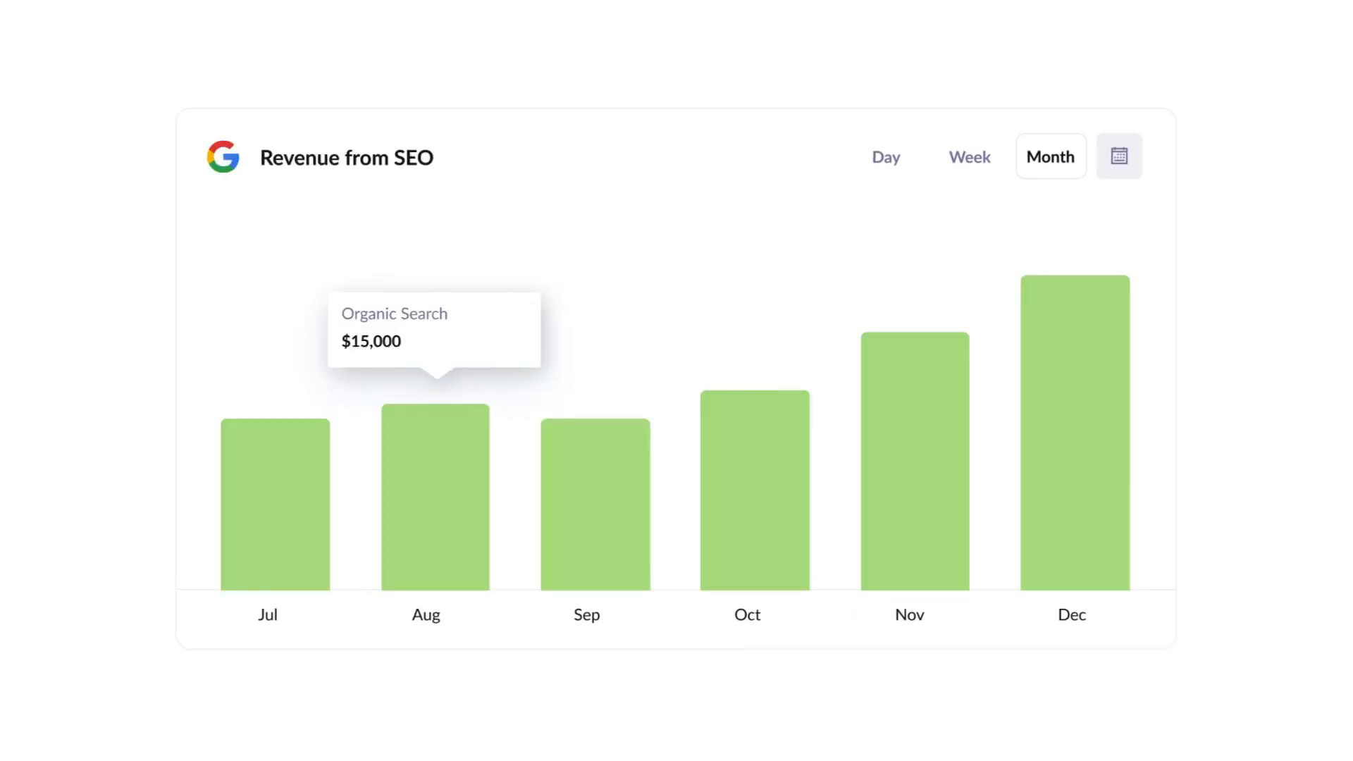
# - In the WordPress Customizer, go to the Code section for the Attributer site
pyautogui.click(365, 17)
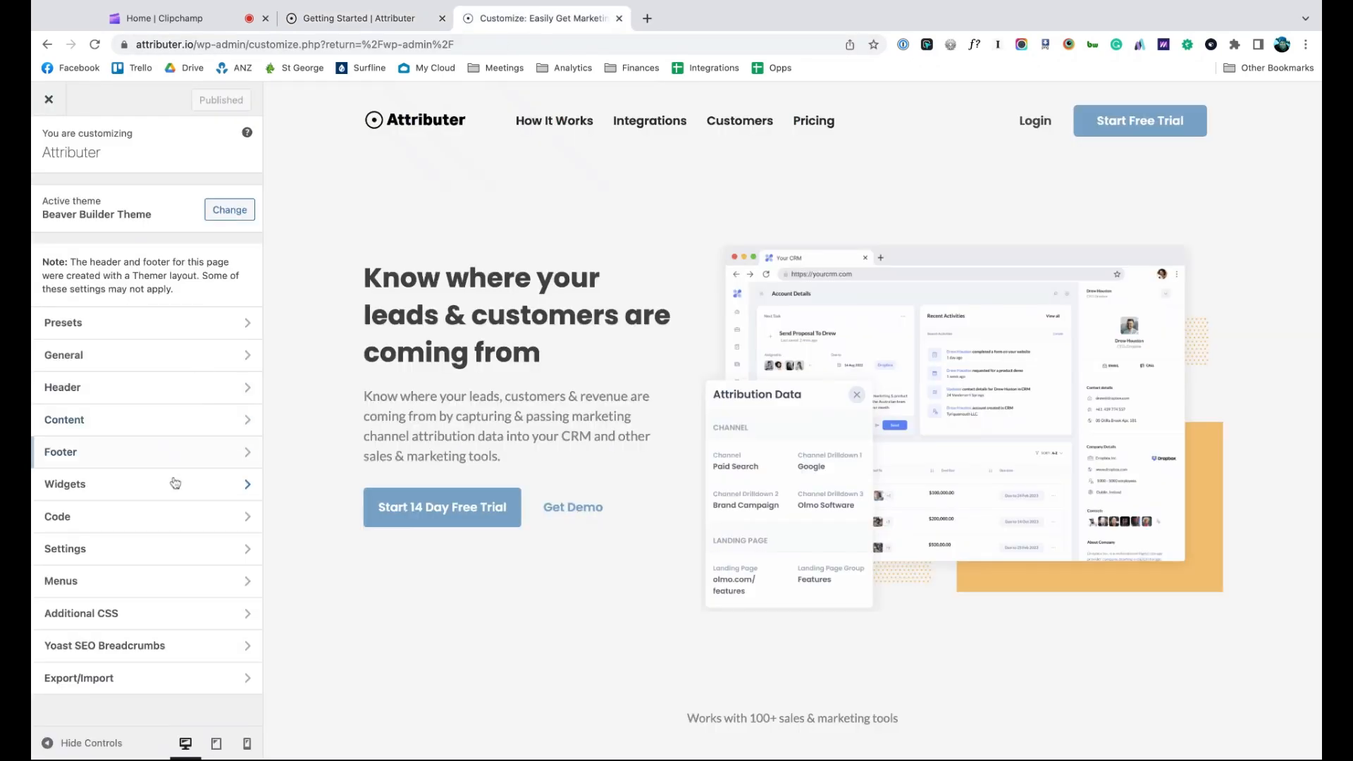
pyautogui.click(57, 516)
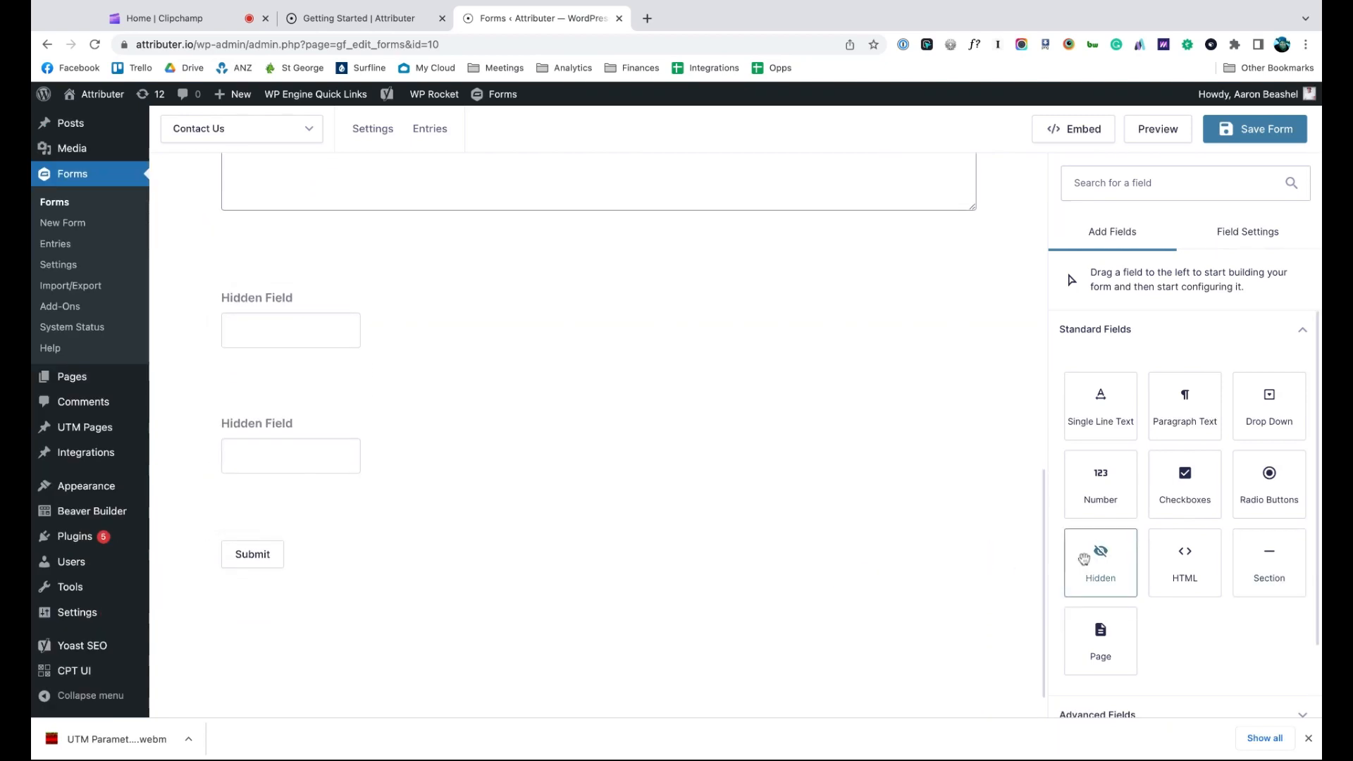
# - Label the hidden fields Channel and Channel Drilldown in the Contact Us form
pyautogui.write('Channe')
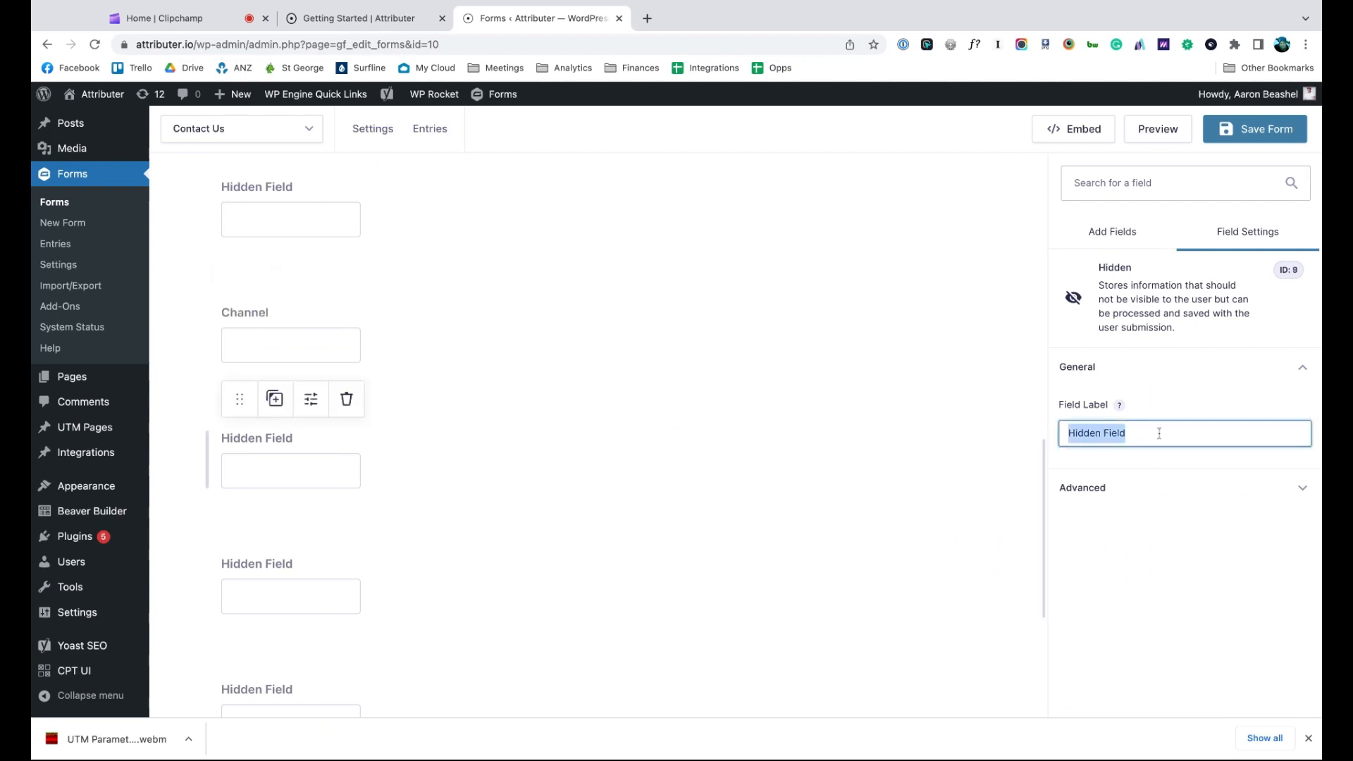
pyautogui.write('Channel Drilldo')
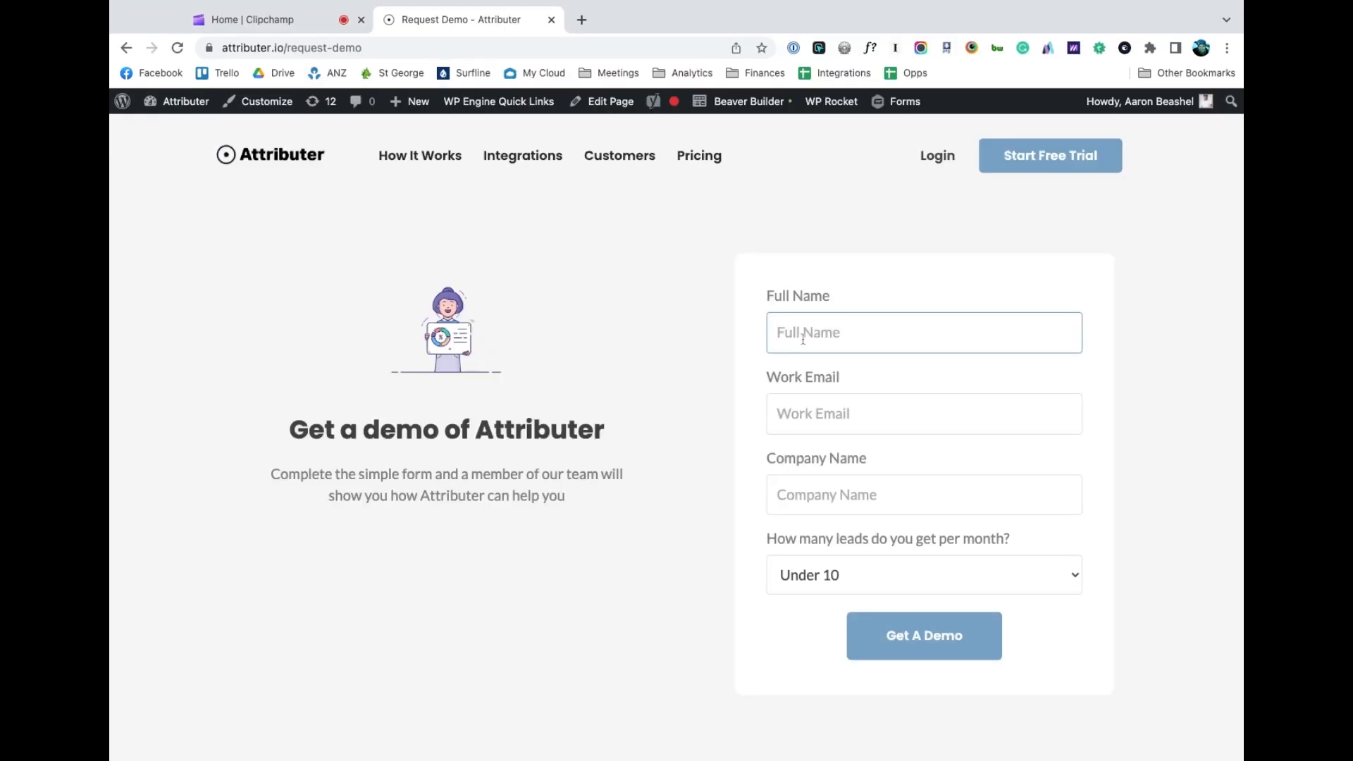
pyautogui.write('Joel Watt')
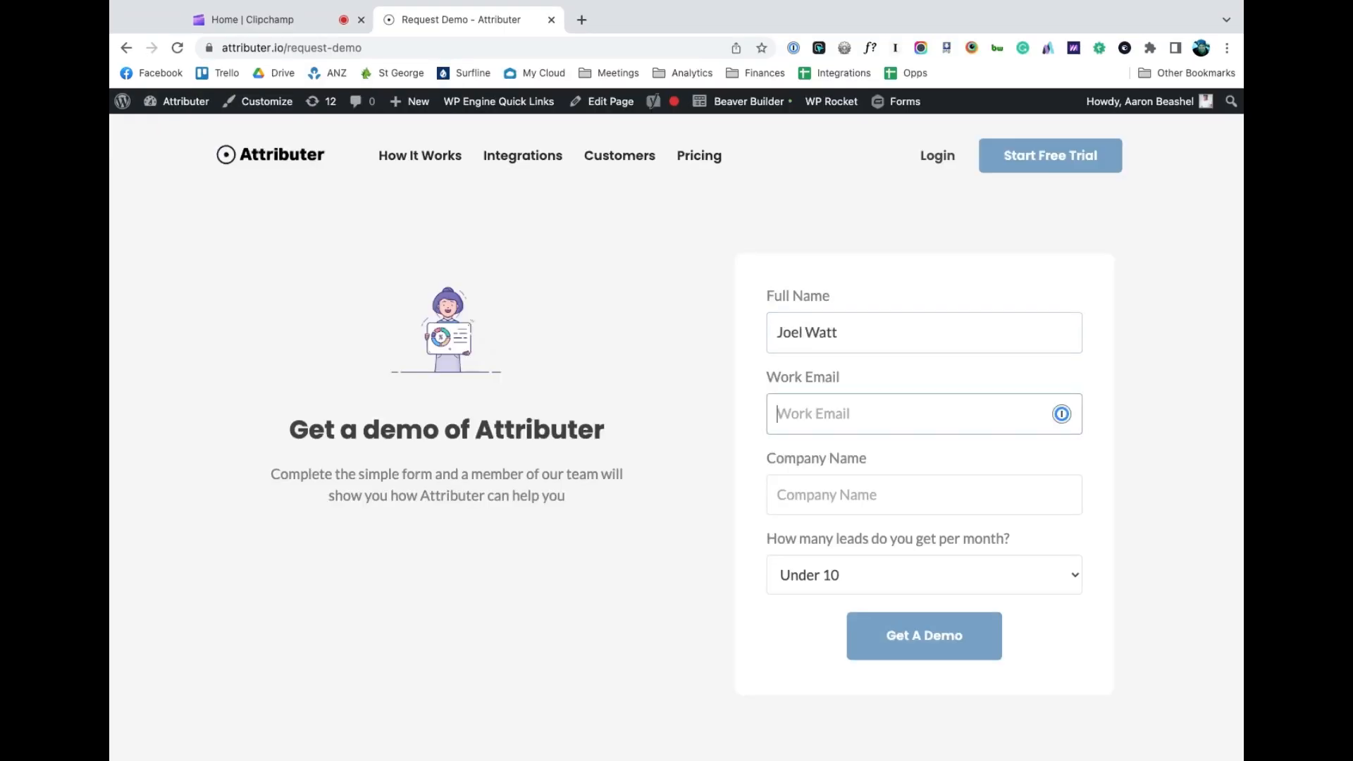
pyautogui.write('joel')
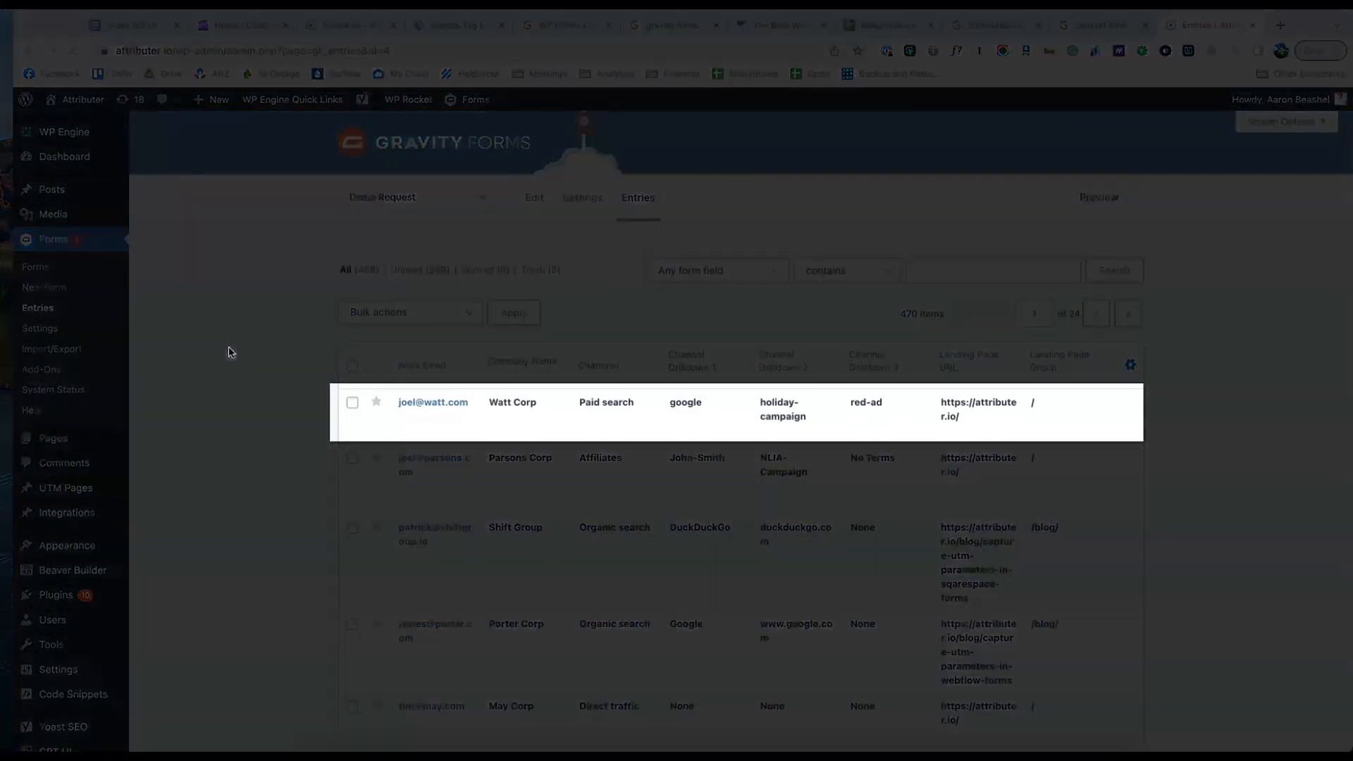
# - View the newest Demo Request entry with its channel, drilldown and landing page data
pyautogui.click(433, 402)
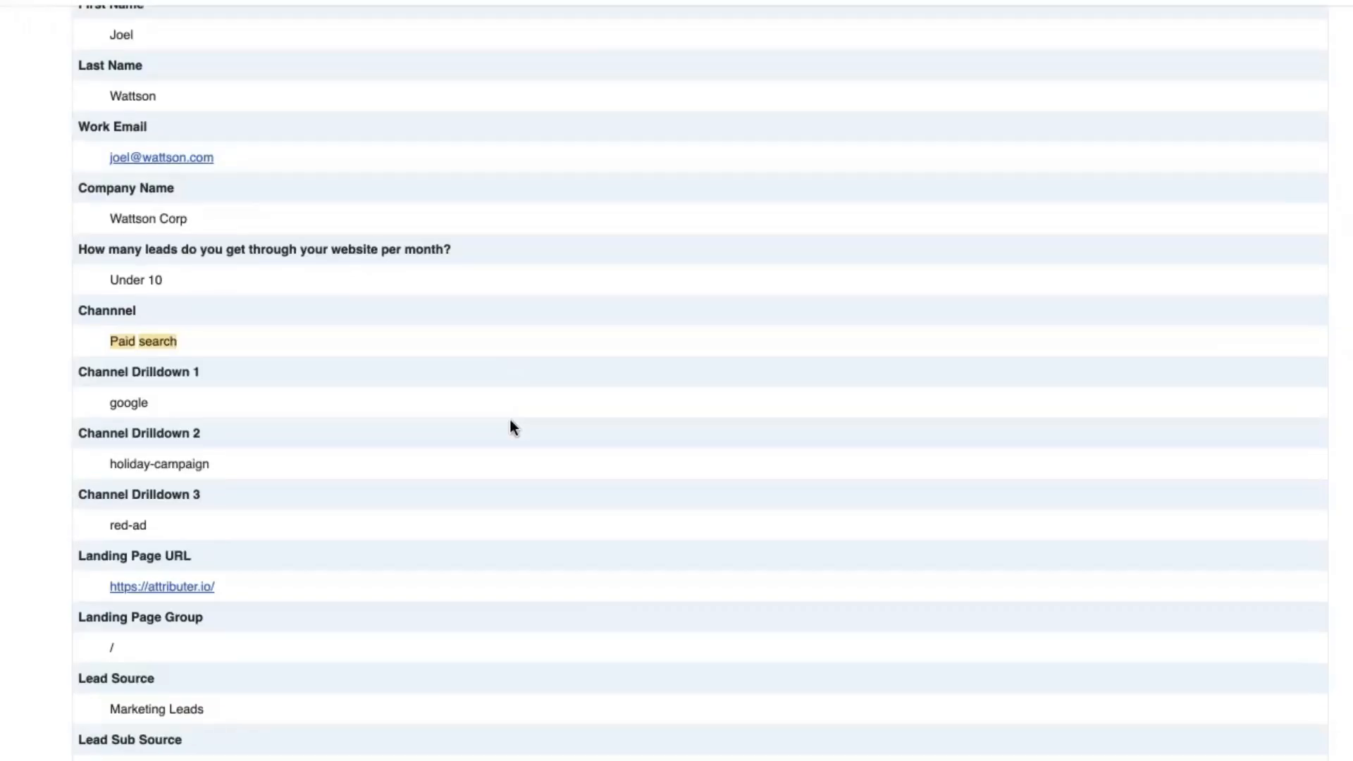